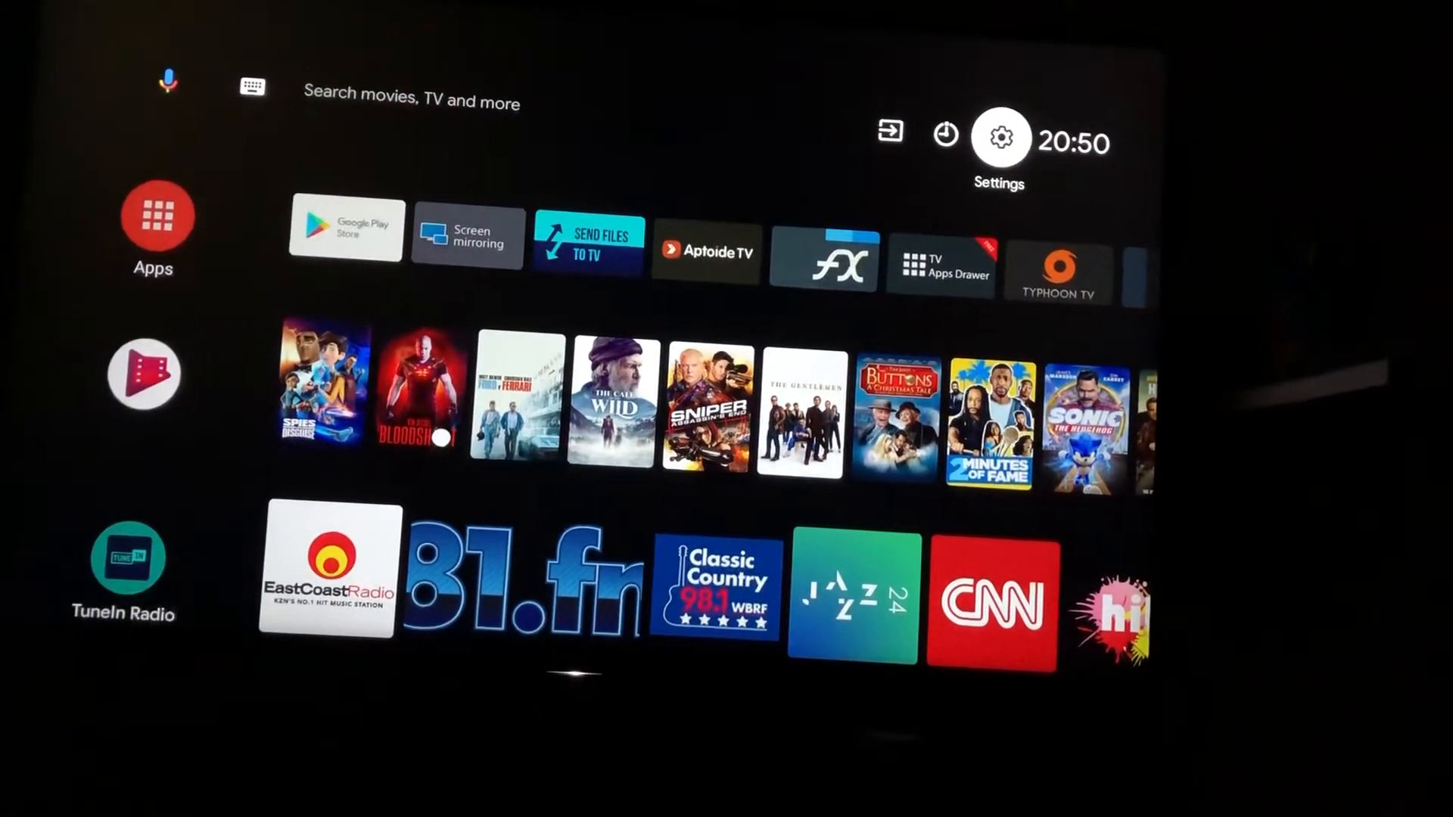
- Reach the Network & Accessories section of the TV Settings panel
left_click(999, 136)
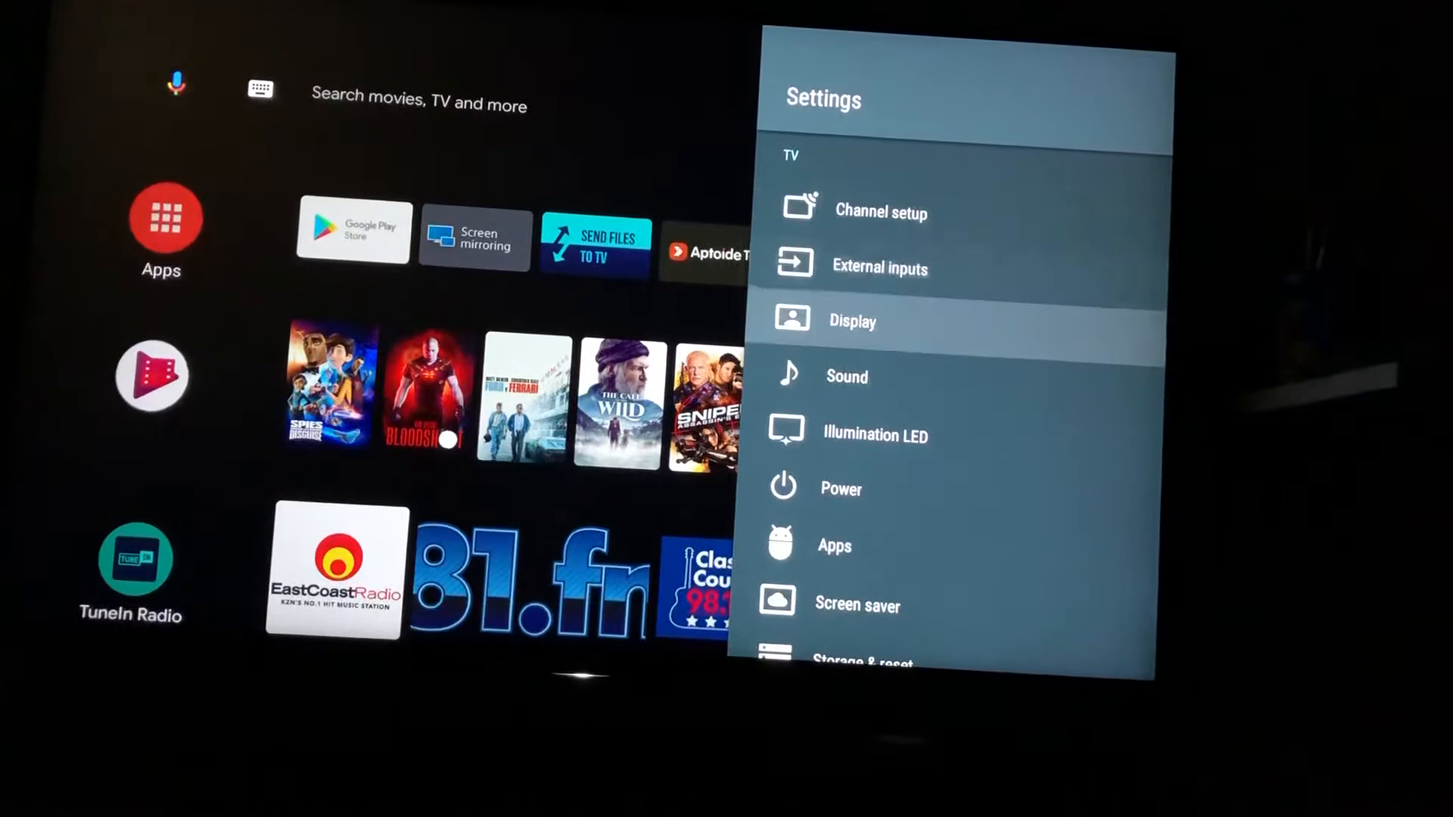
scroll("down", 3)
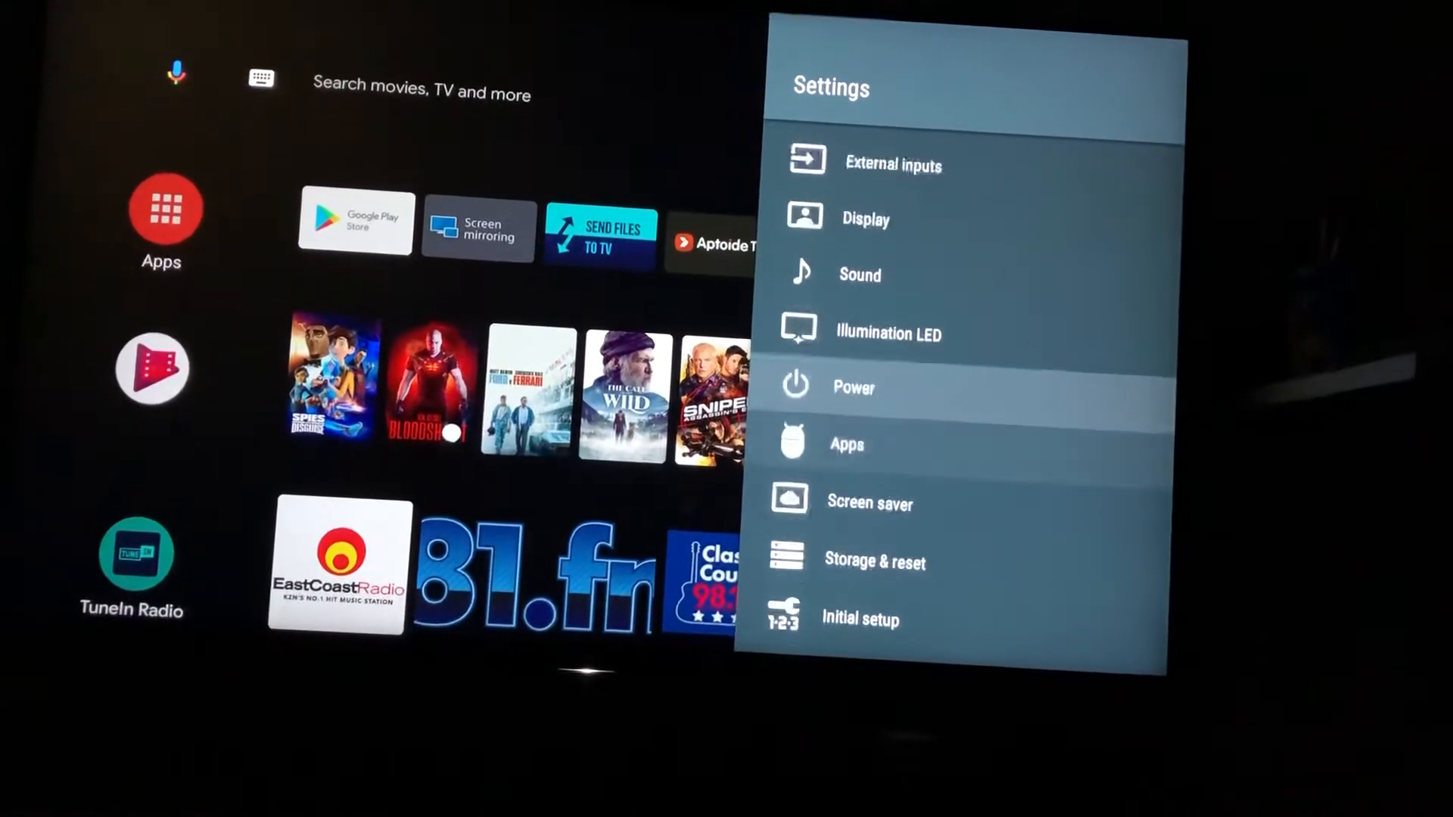
scroll("down", 3)
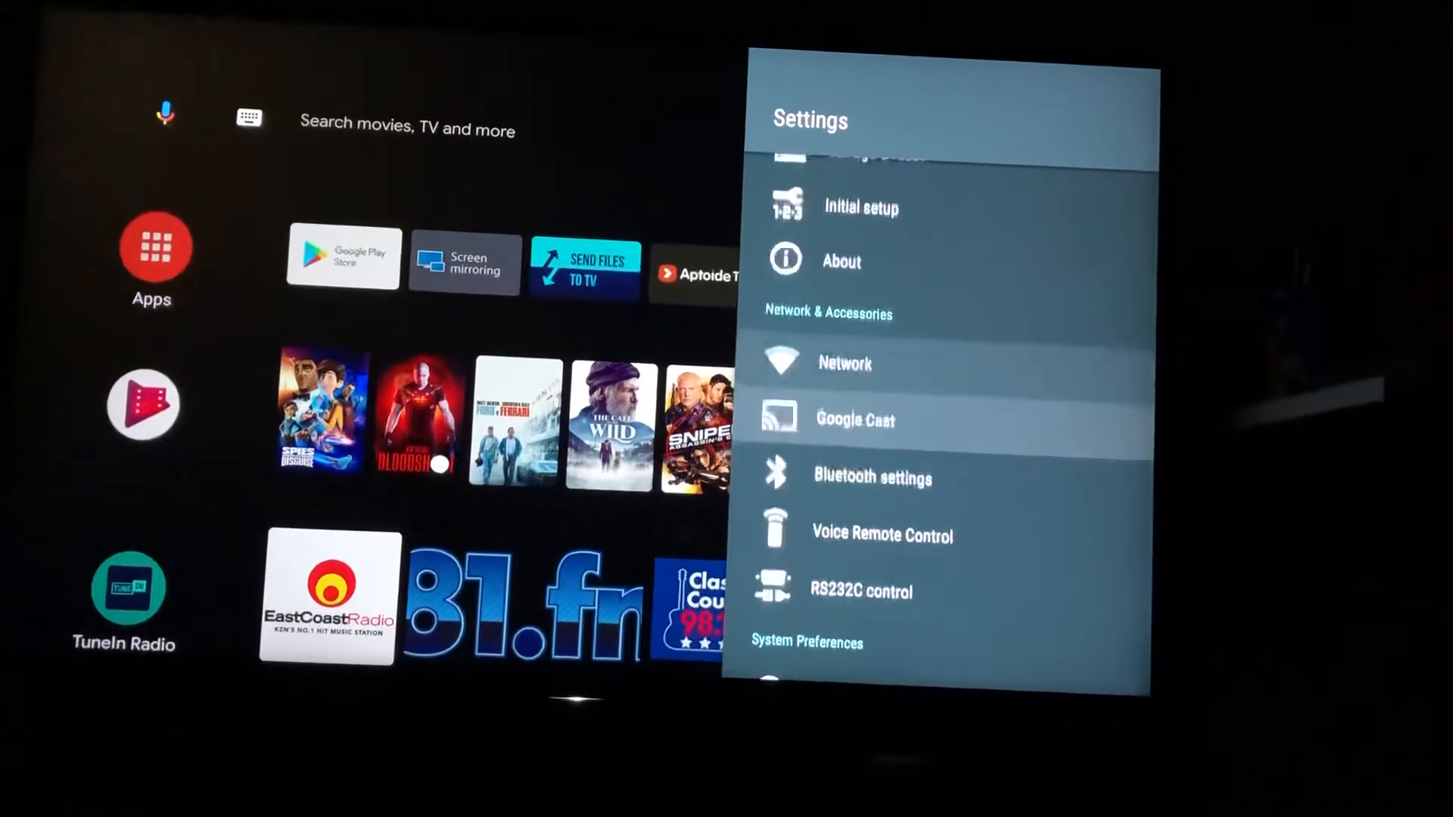
- View the registered Bluetooth devices, then return to the home screen
left_click(871, 477)
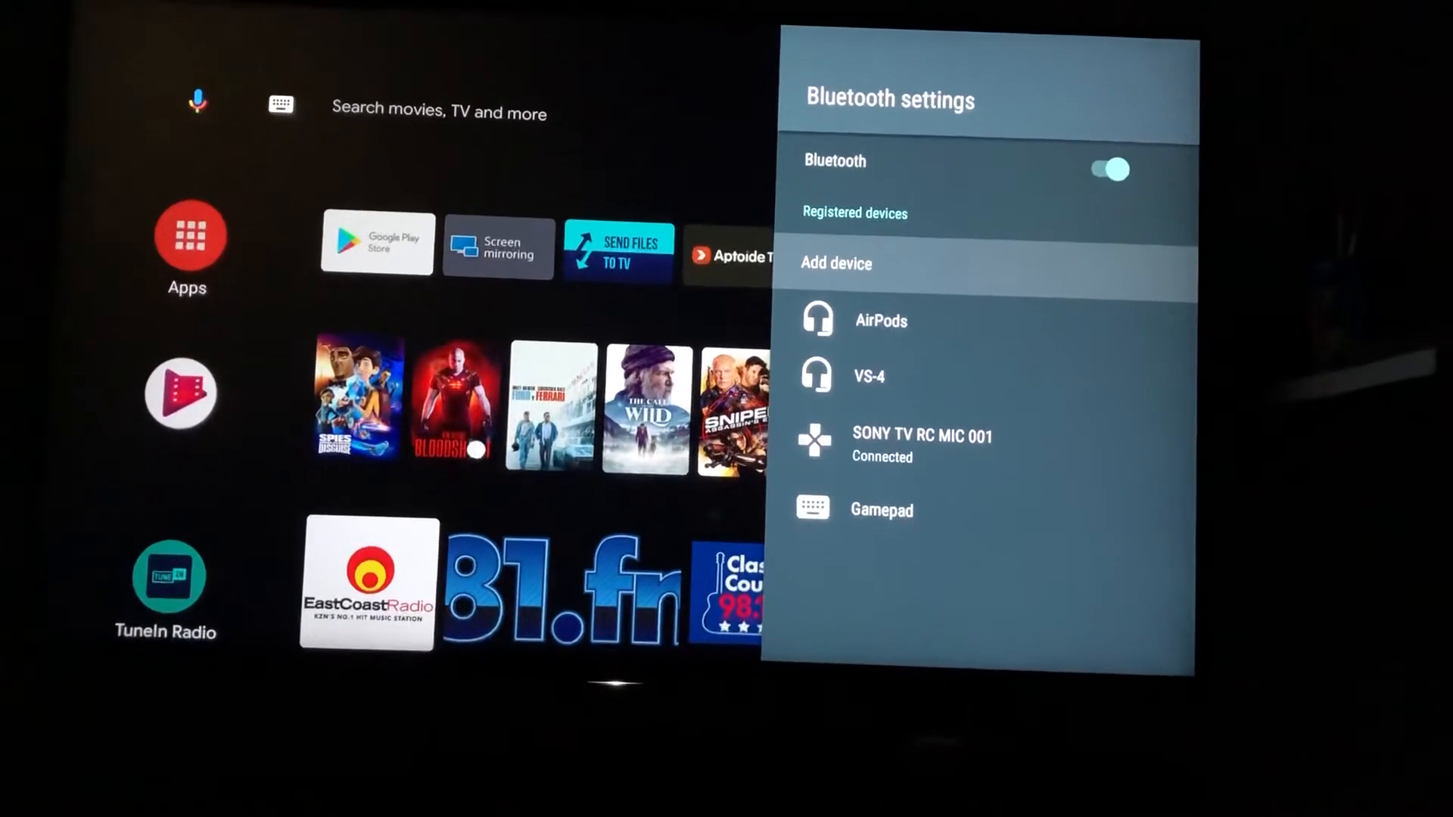
key("Down")
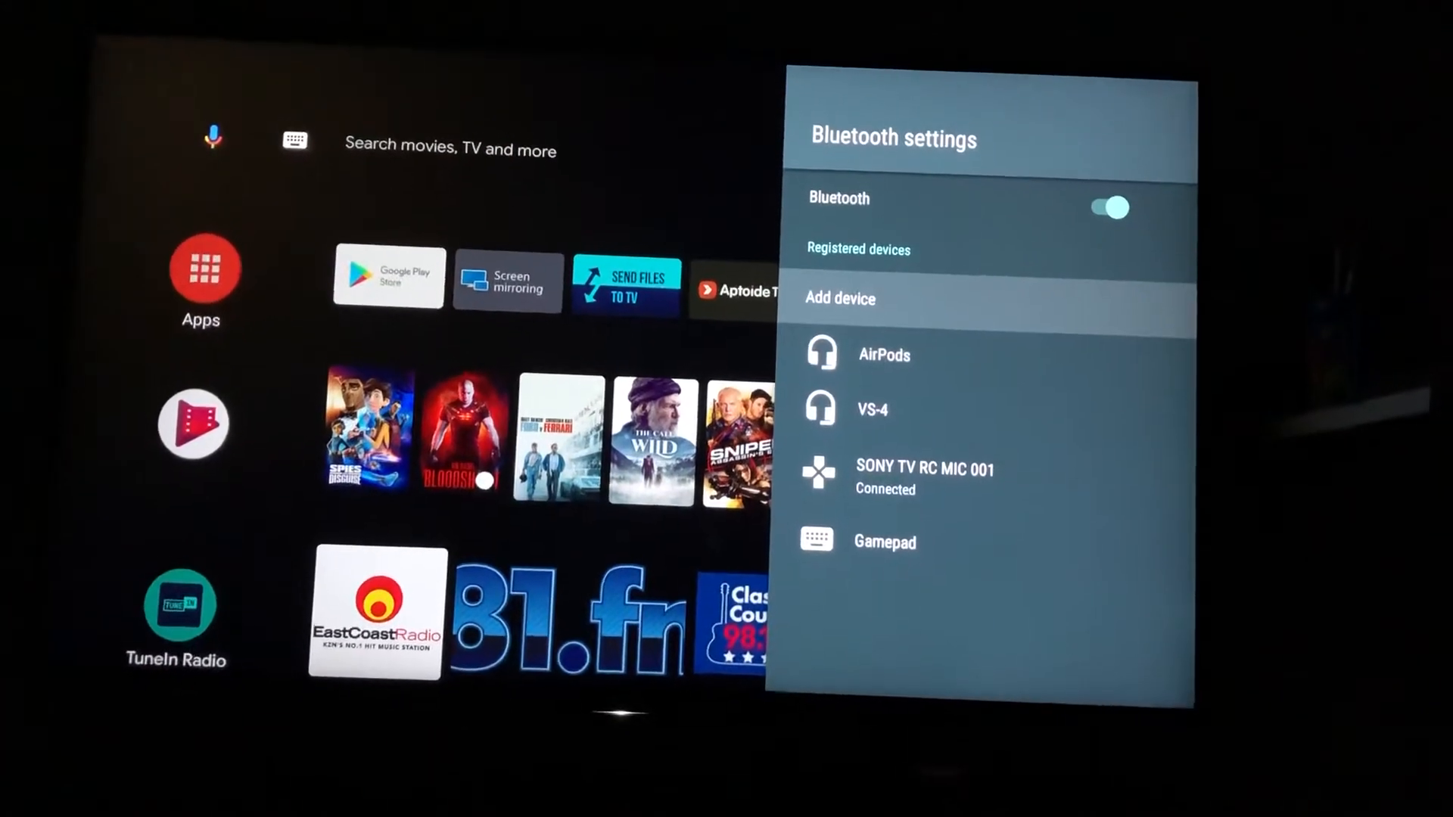
left_click(840, 298)
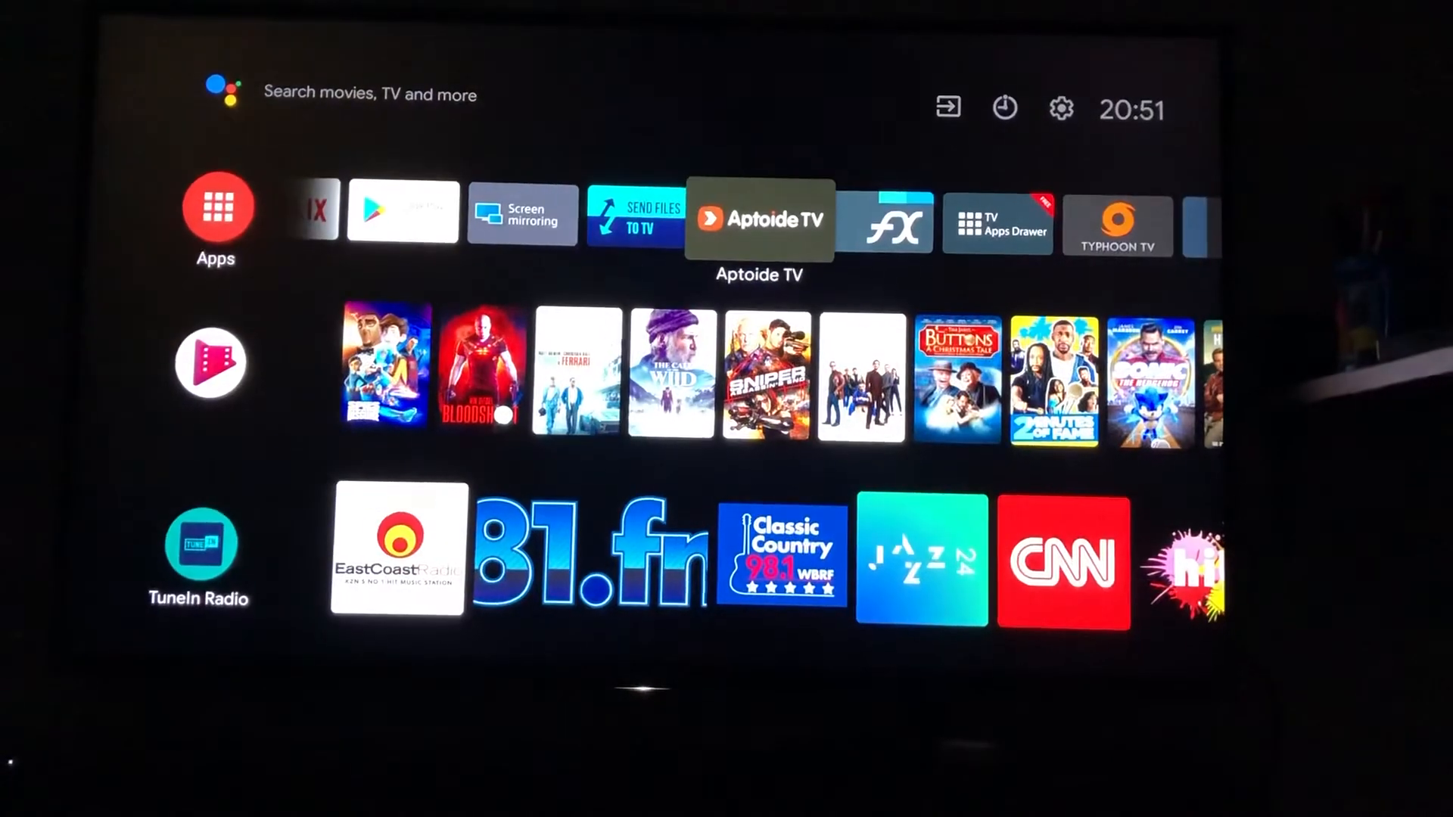
- Launch the TV Apps Drawer tile from the favourites row
scroll("right", 3)
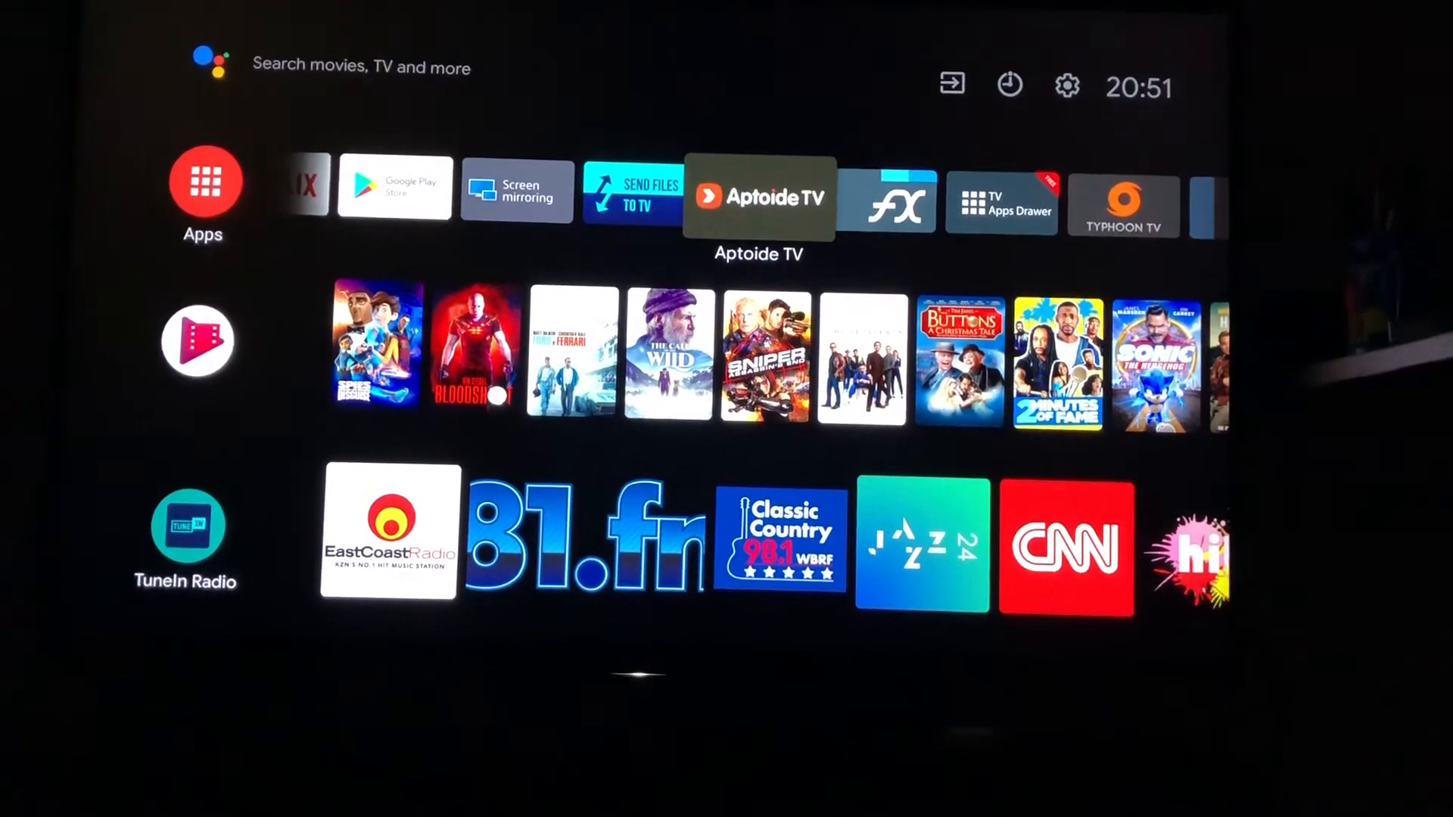
scroll("right", 3)
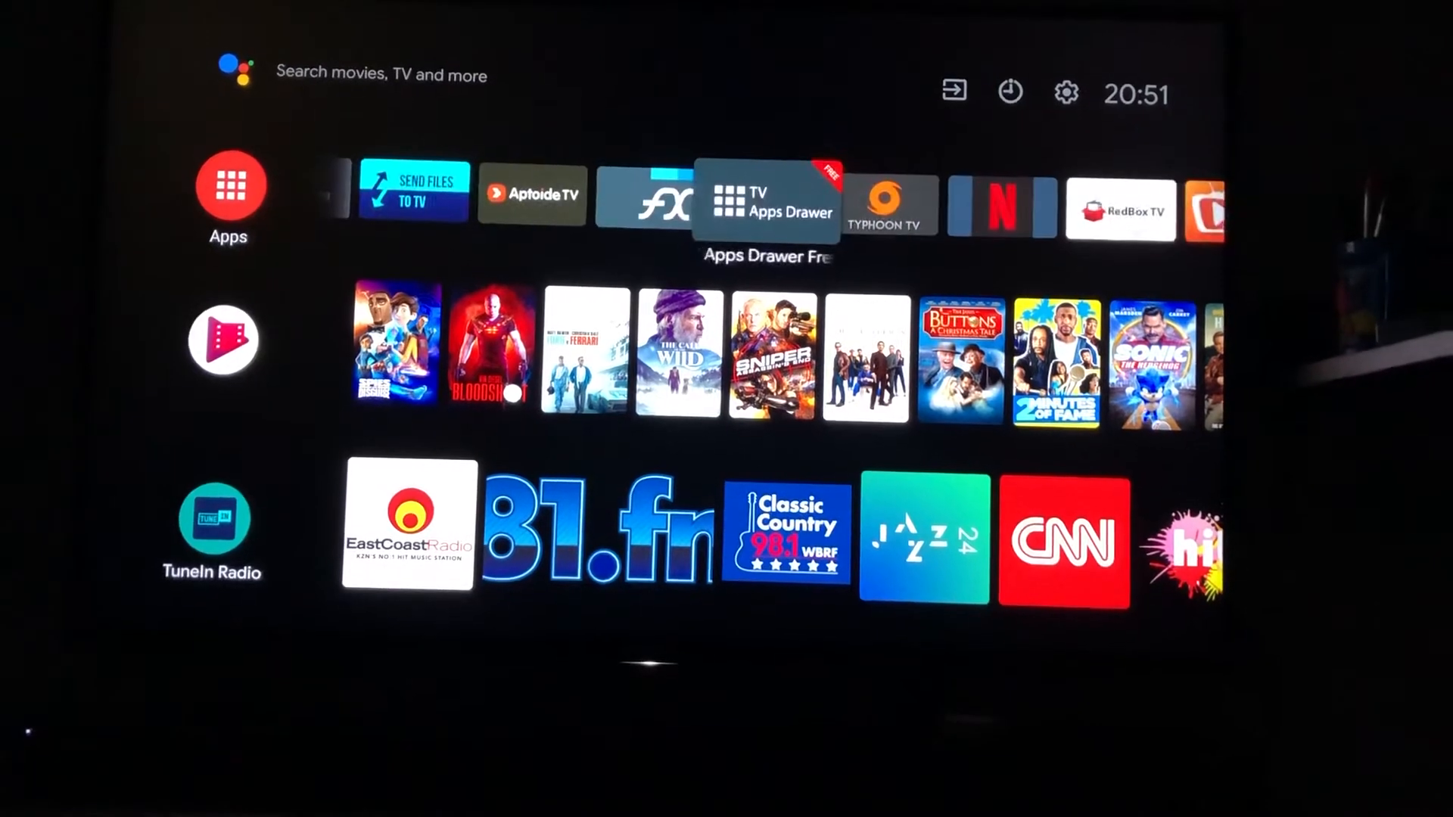
left_click(772, 196)
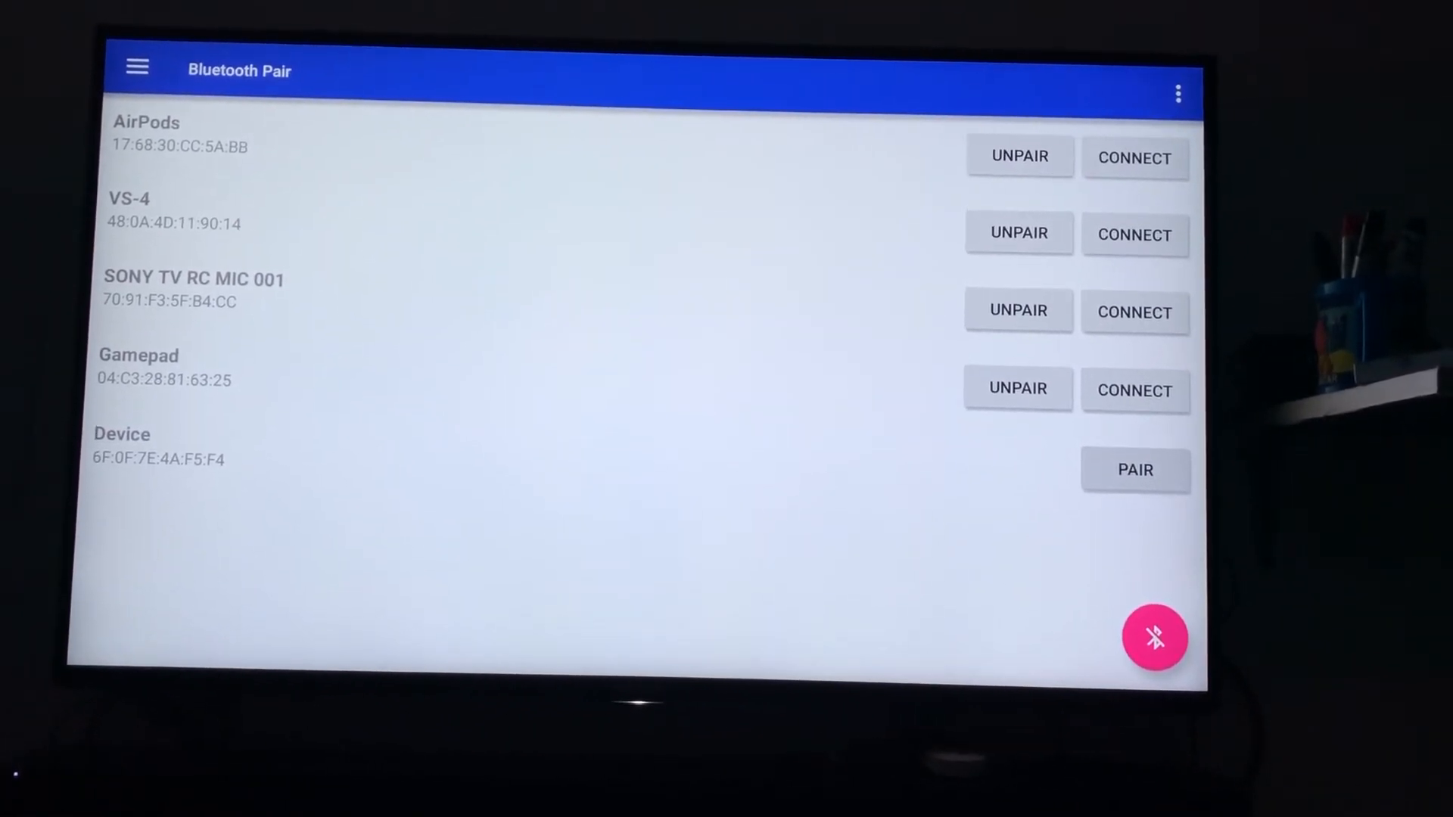
- Leave Bluetooth Pair after reviewing AirPods, VS-4, SONY TV RC MIC 001, Gamepad and the new Device
left_click(1155, 637)
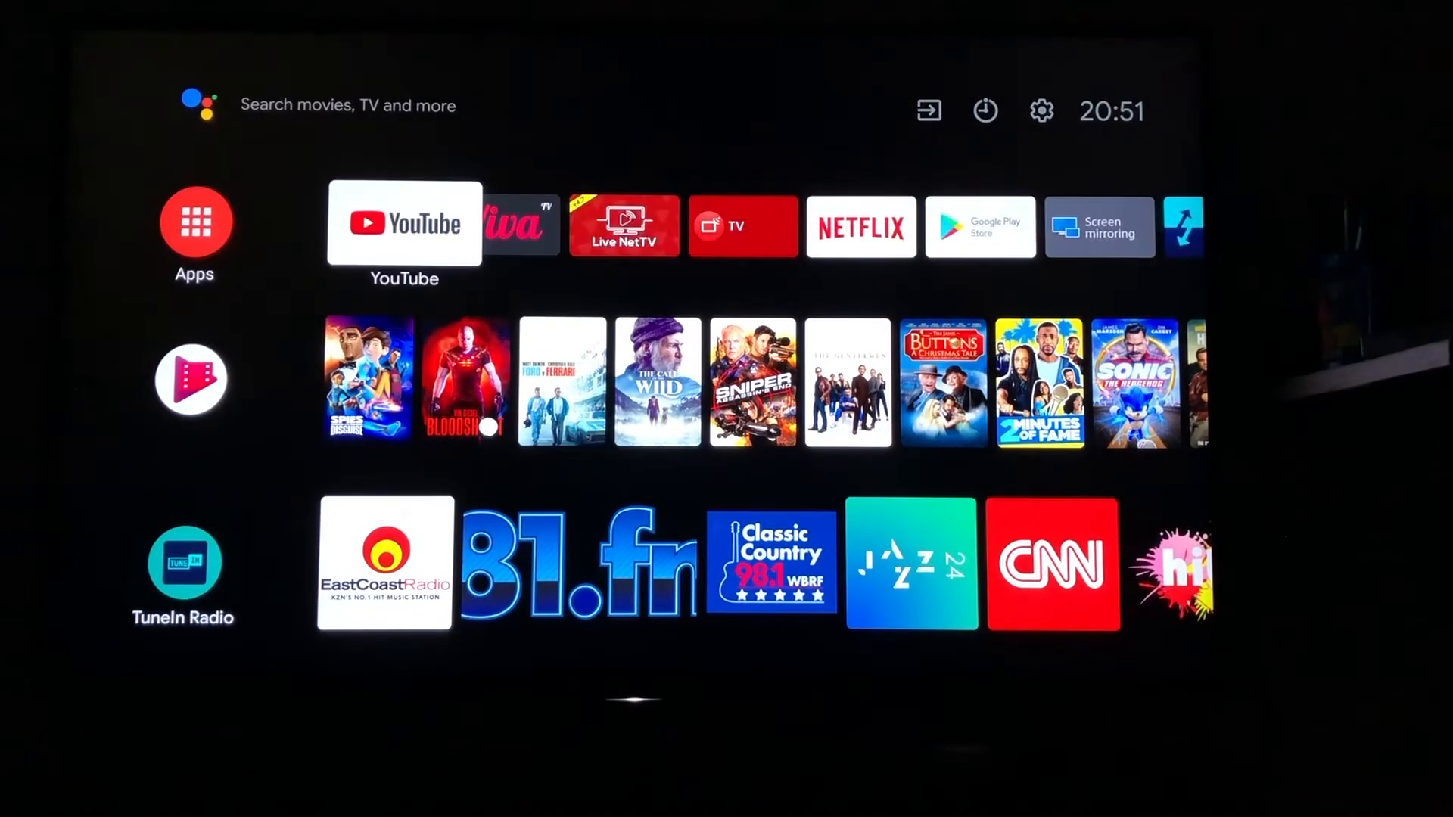
- Launch TV Apps Drawer Free and scroll its Apps row to Bluetooth Pair
scroll("right", 3)
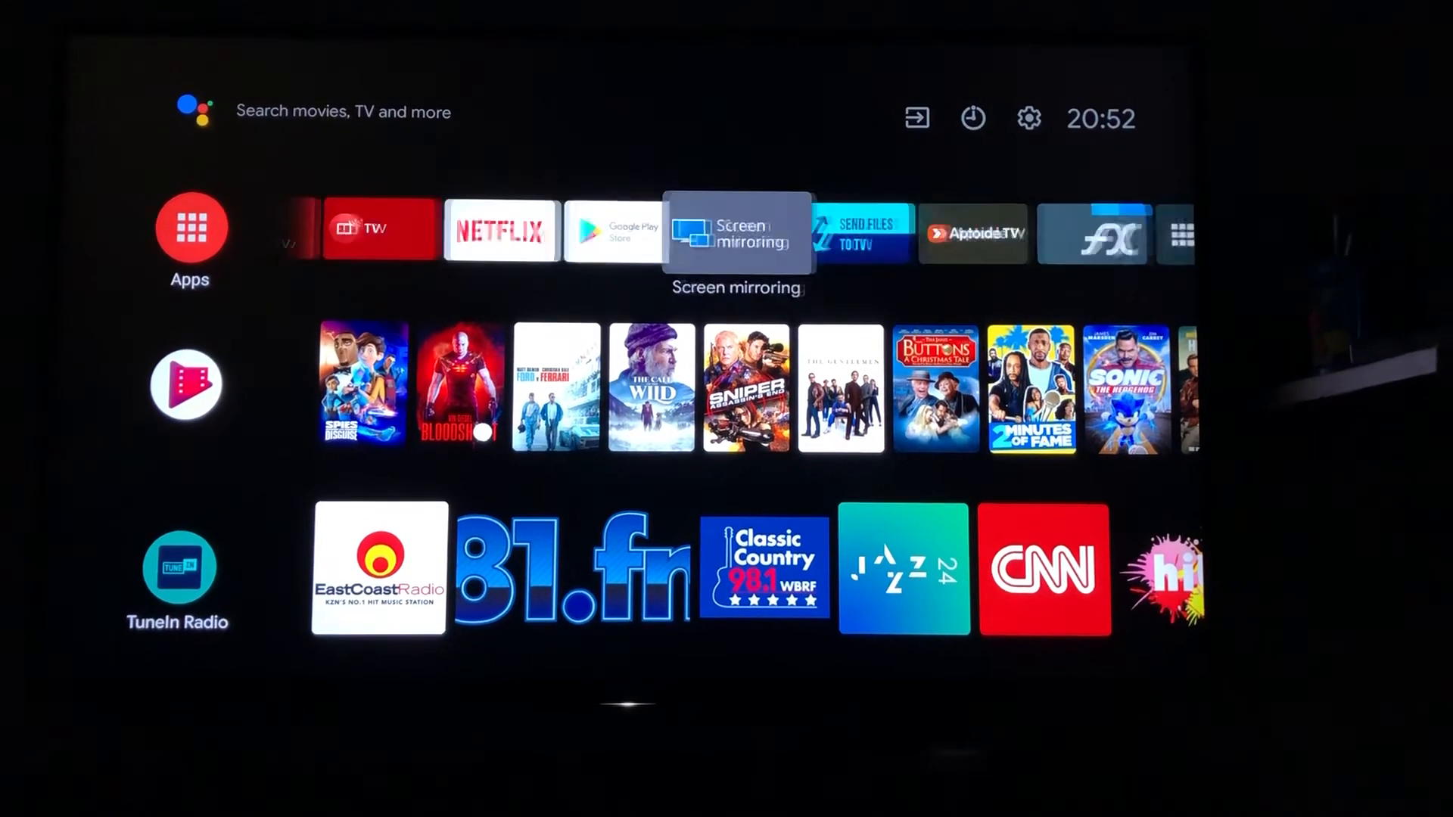
key("right")
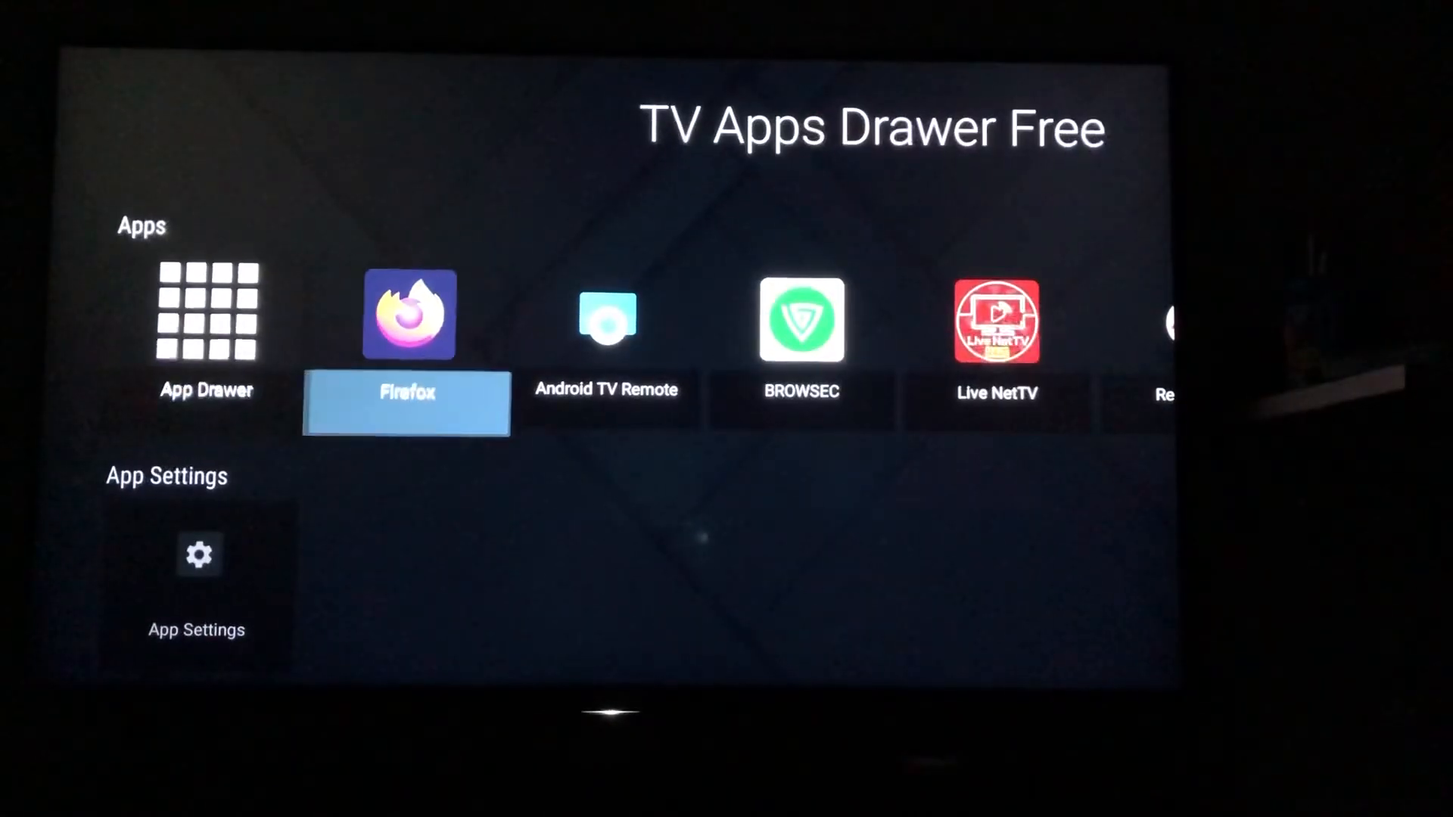
scroll("right", 3)
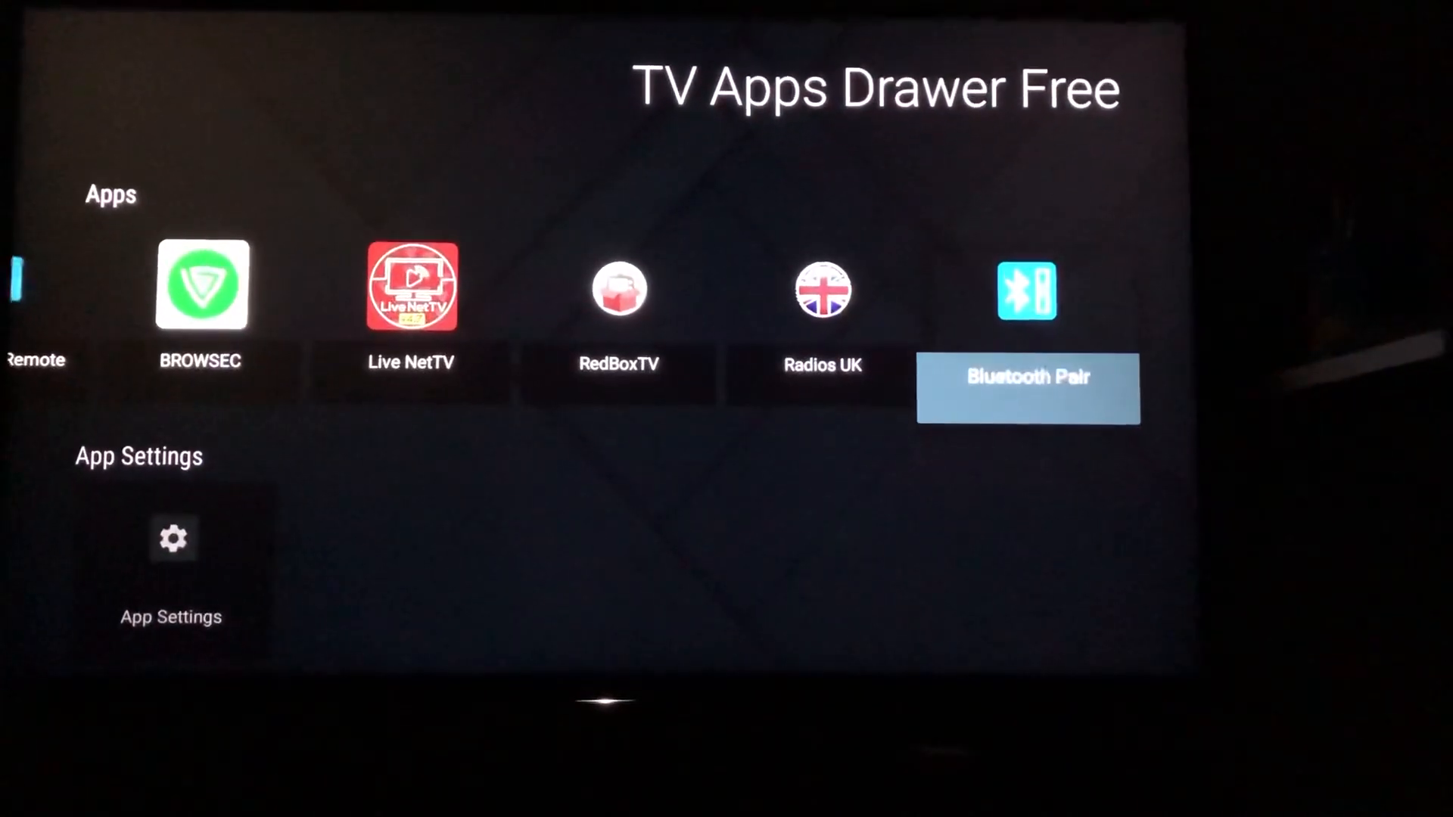